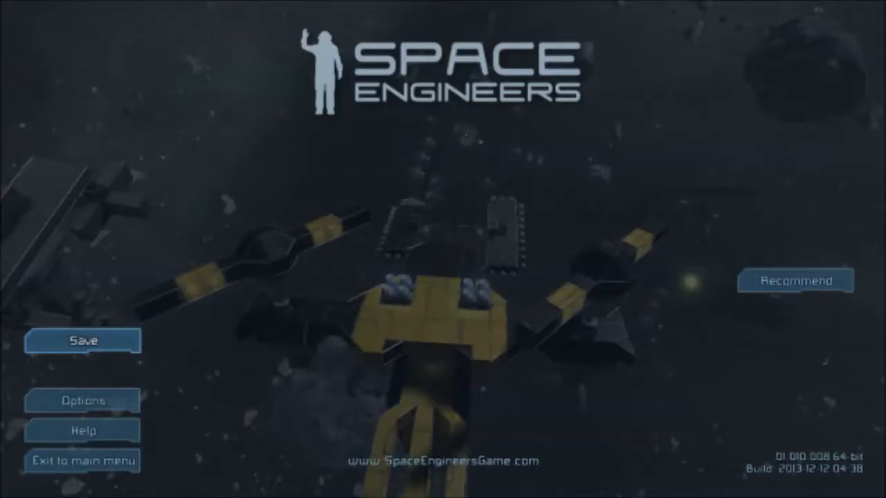
Step: Pilot the large ship toward the beacon-marked wreckage amid the asteroid debris
left_click(82, 340)
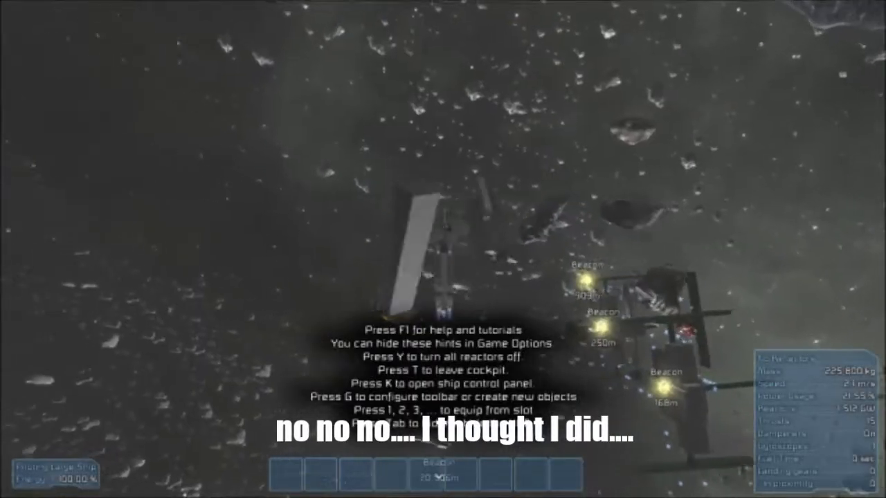
Step: Select the first motor in the Control Panel, switch it on at 30 rpm, and close the terminal
key("K")
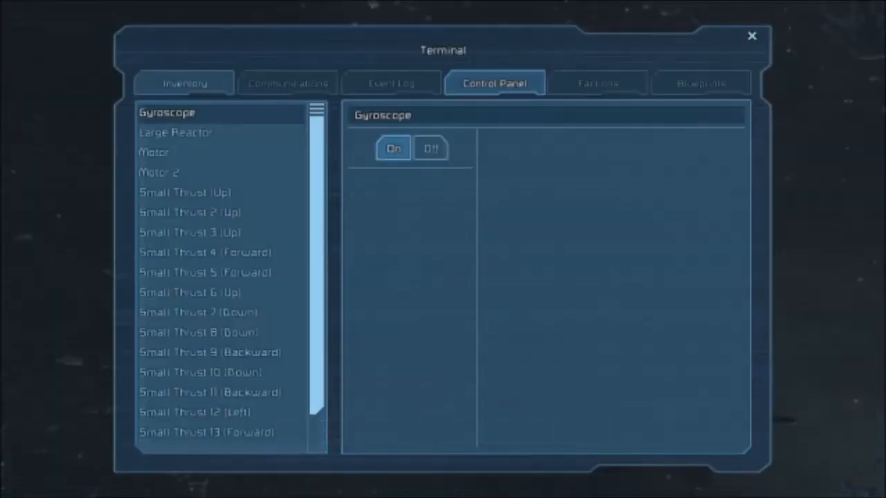
left_click(159, 172)
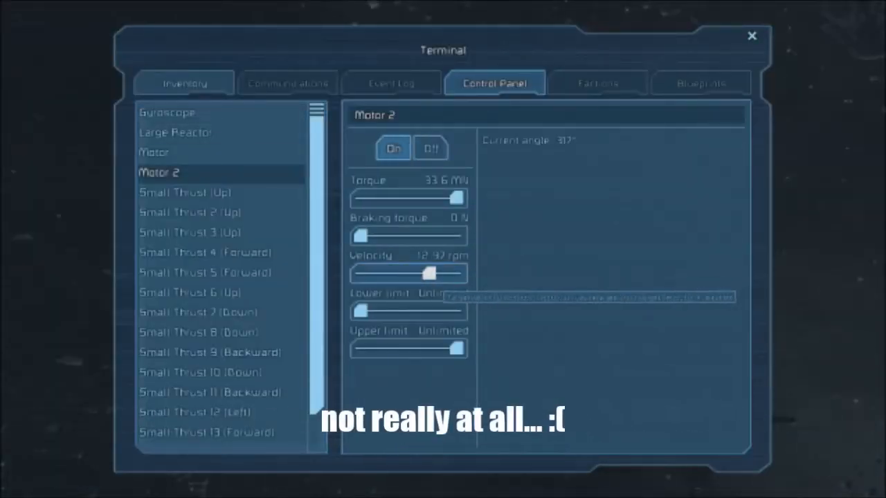
left_click(153, 152)
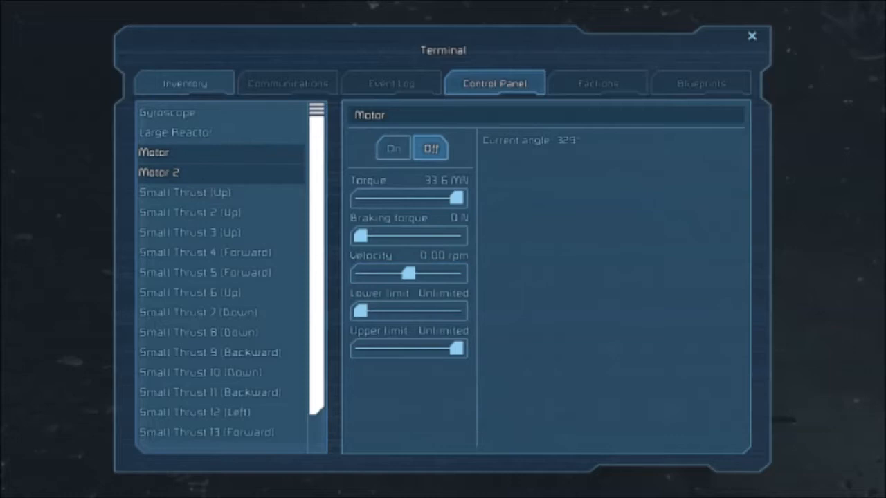
left_click(392, 148)
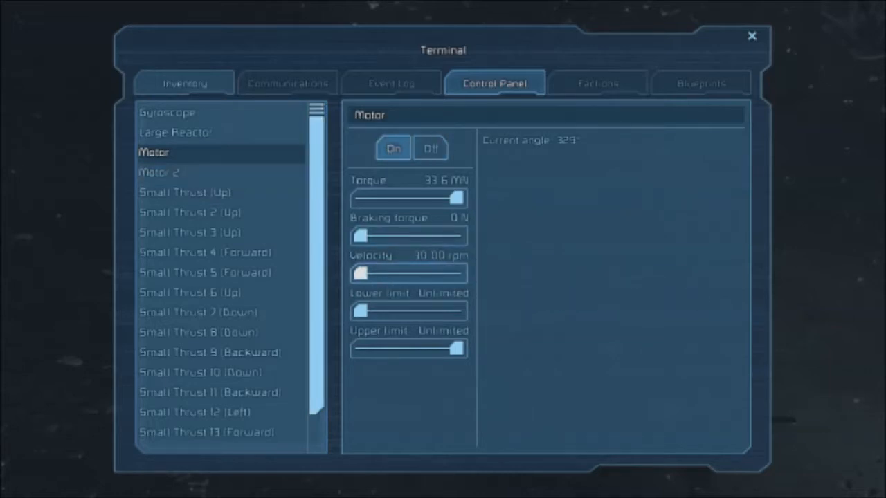
left_click(752, 35)
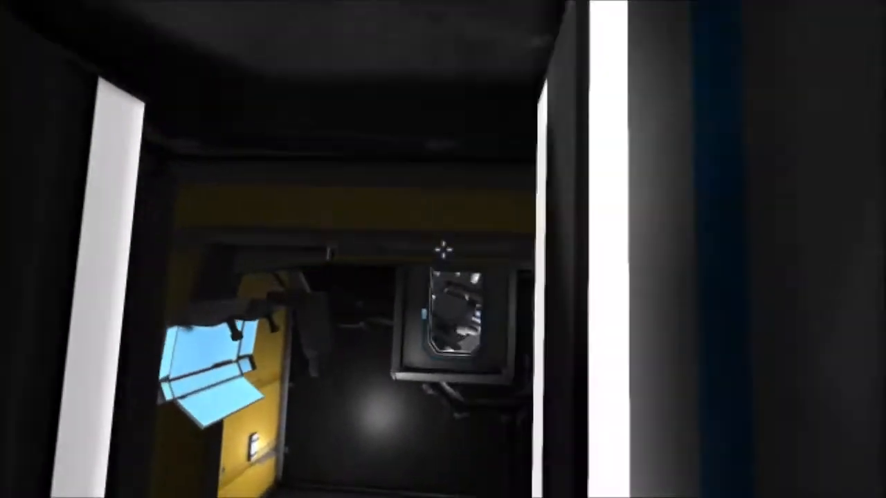
mouse_move(442, 249)
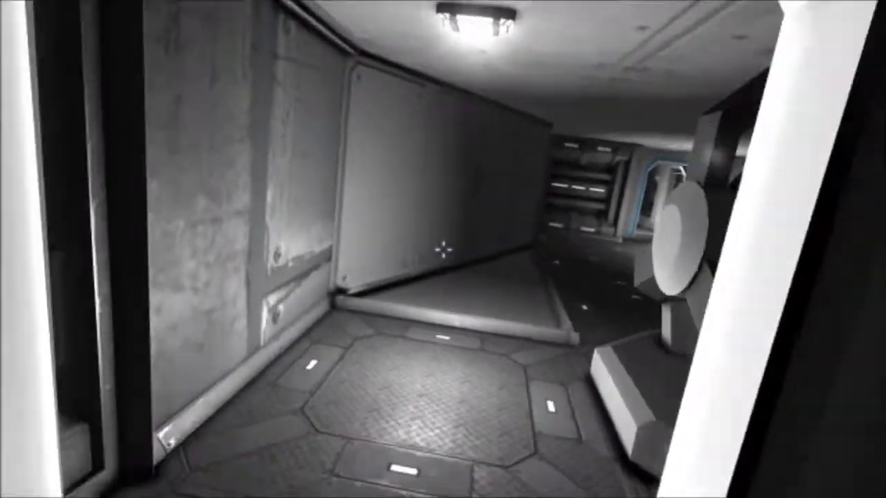
mouse_move(443, 249)
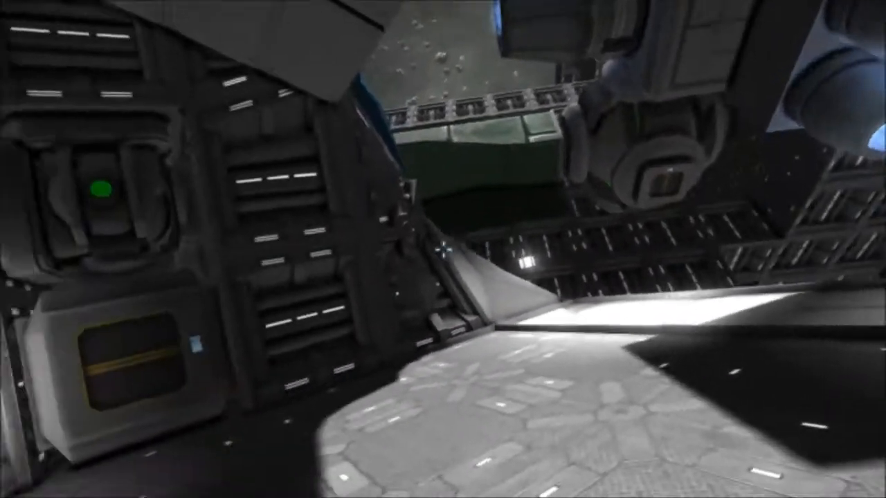
mouse_move(443, 249)
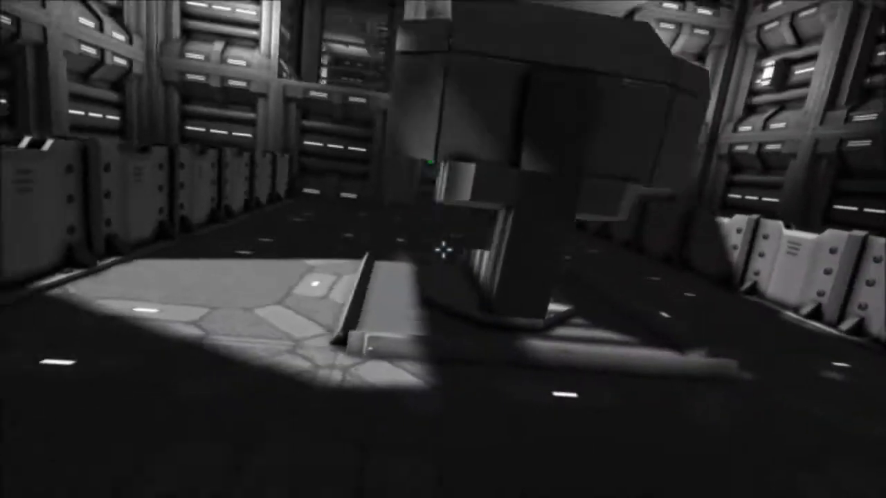
mouse_move(443, 249)
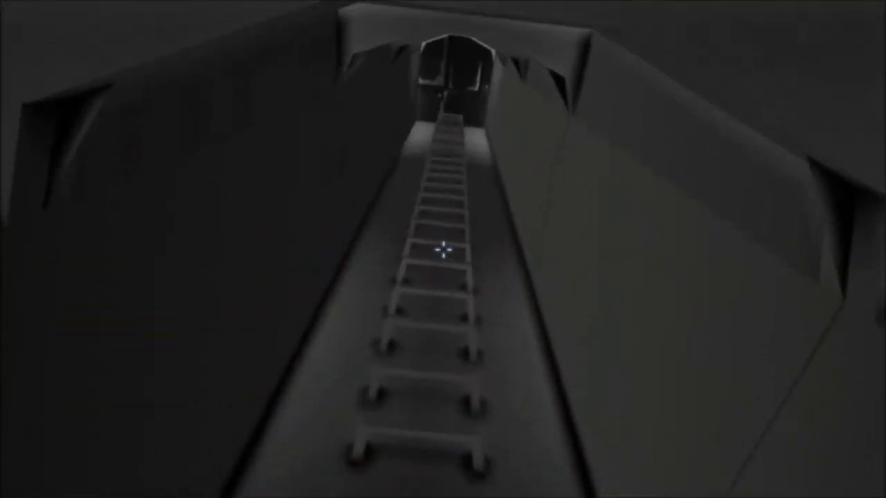
mouse_move(442, 250)
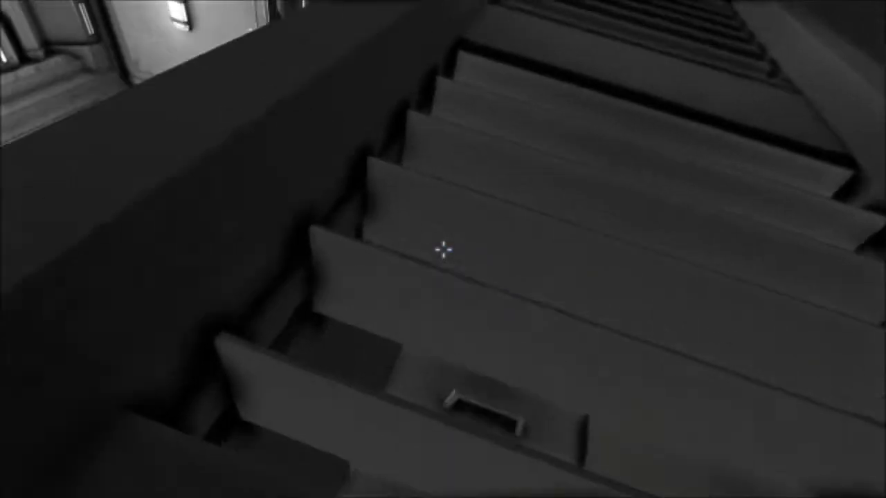
mouse_move(443, 249)
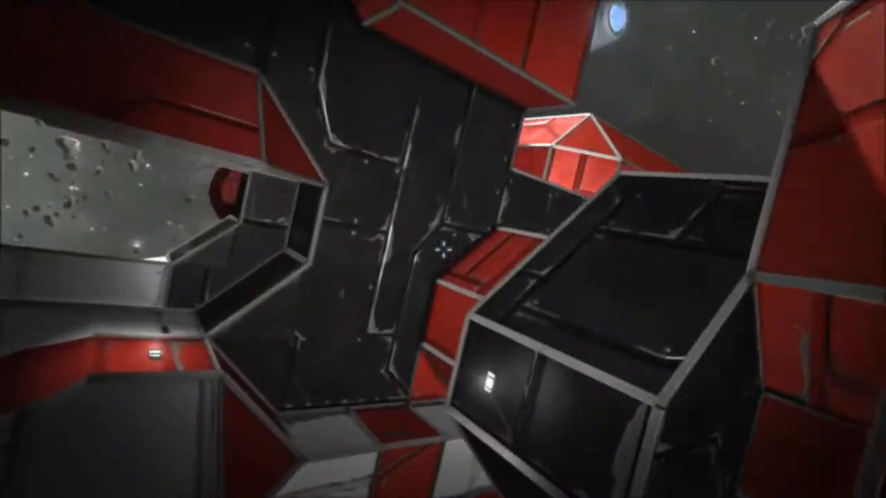
mouse_move(443, 250)
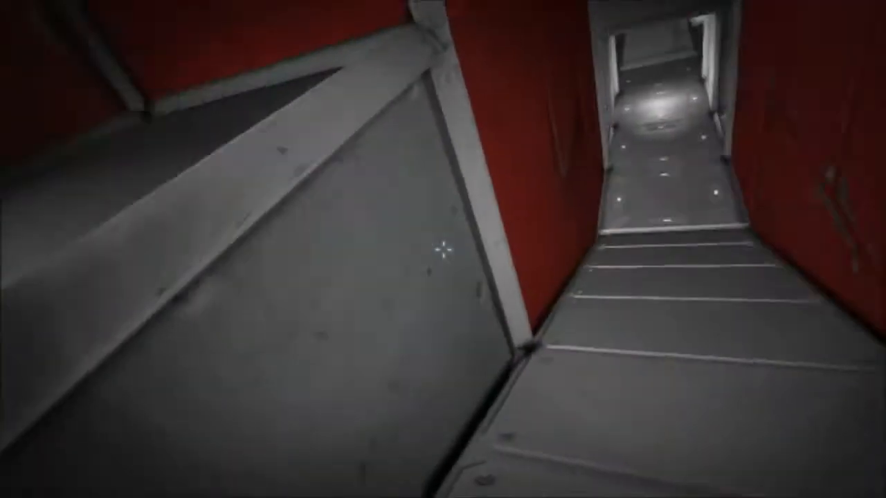